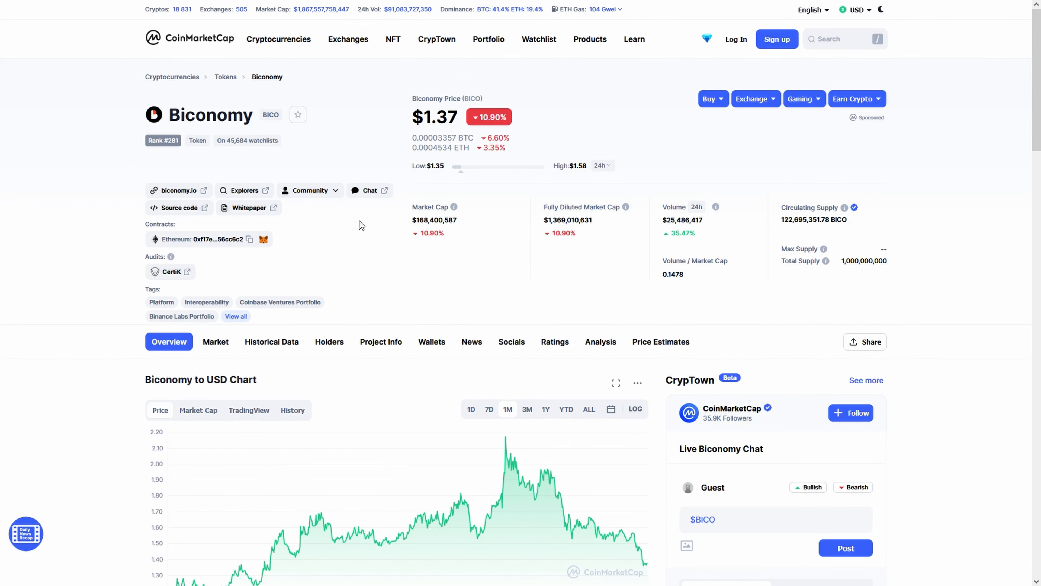
# Review the biconomy.io project site, then show TradingView's technical analysis for BICO / TetherUS.
pyautogui.click(178, 191)
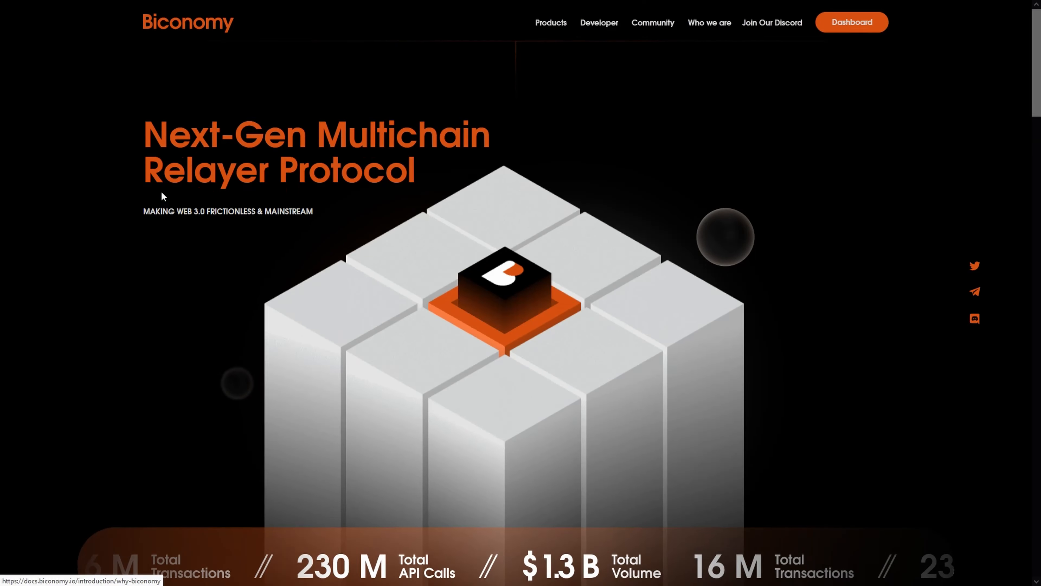
pyautogui.scroll(-3)
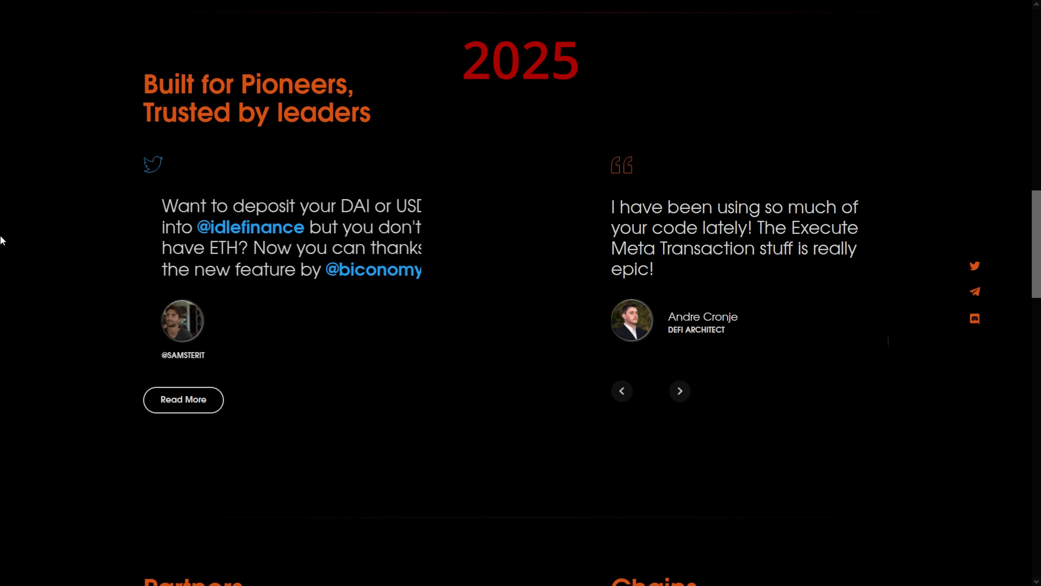
pyautogui.scroll(-3)
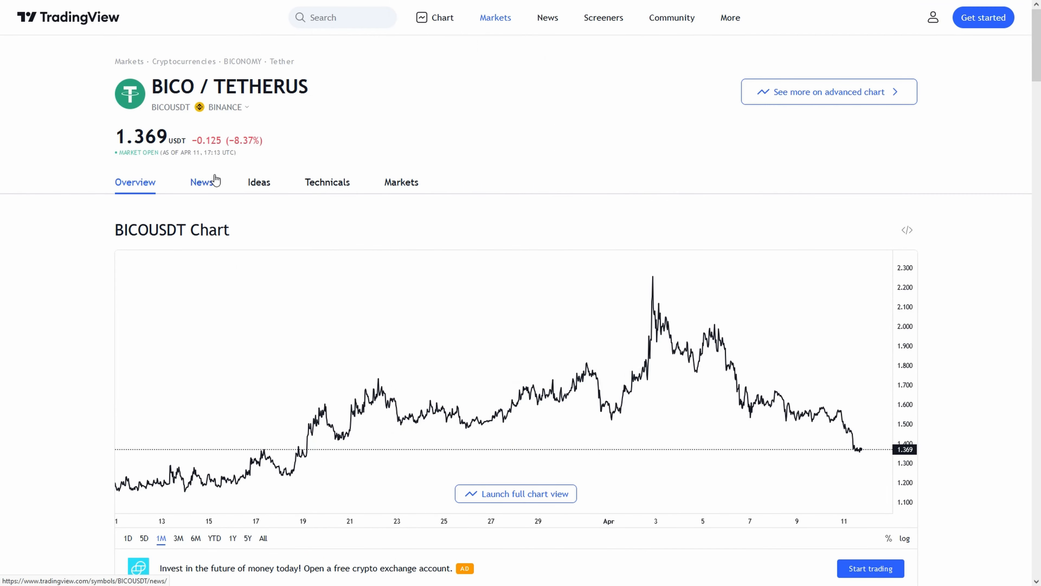
pyautogui.click(327, 182)
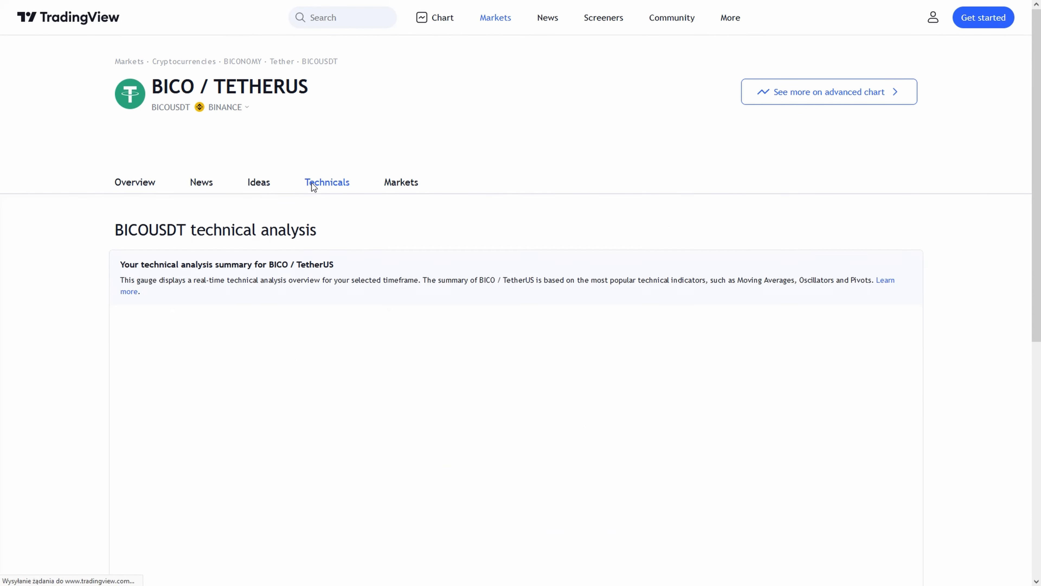